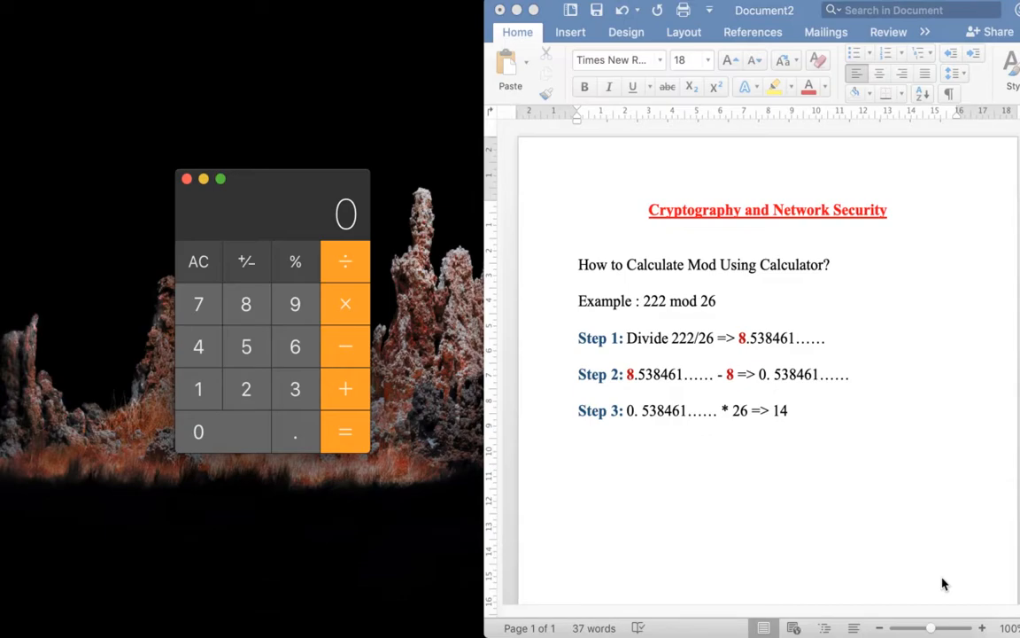
mouse_move(974, 572)
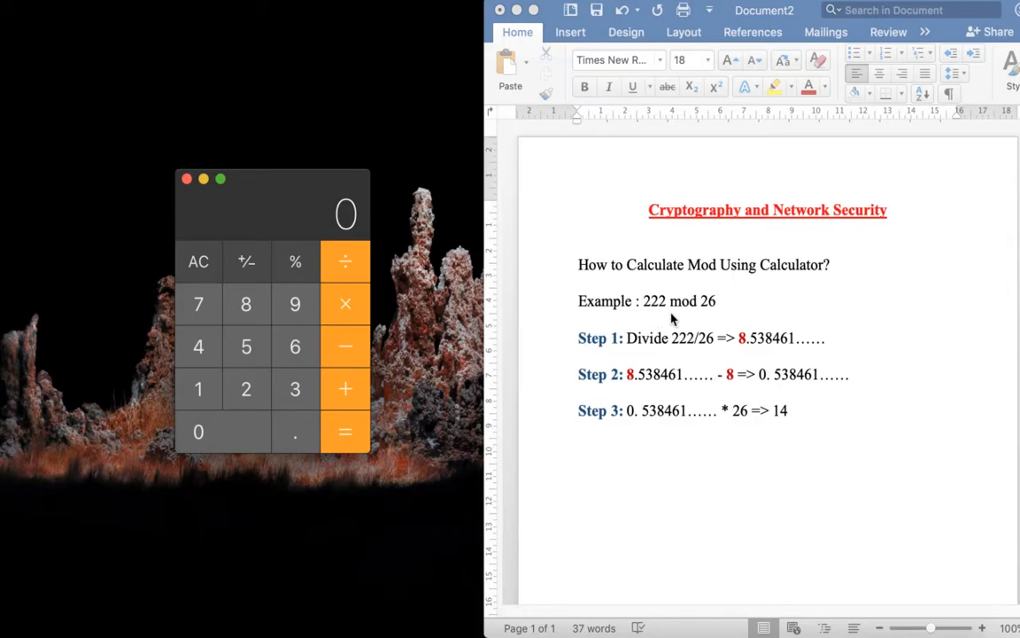
mouse_move(716, 308)
text(26)
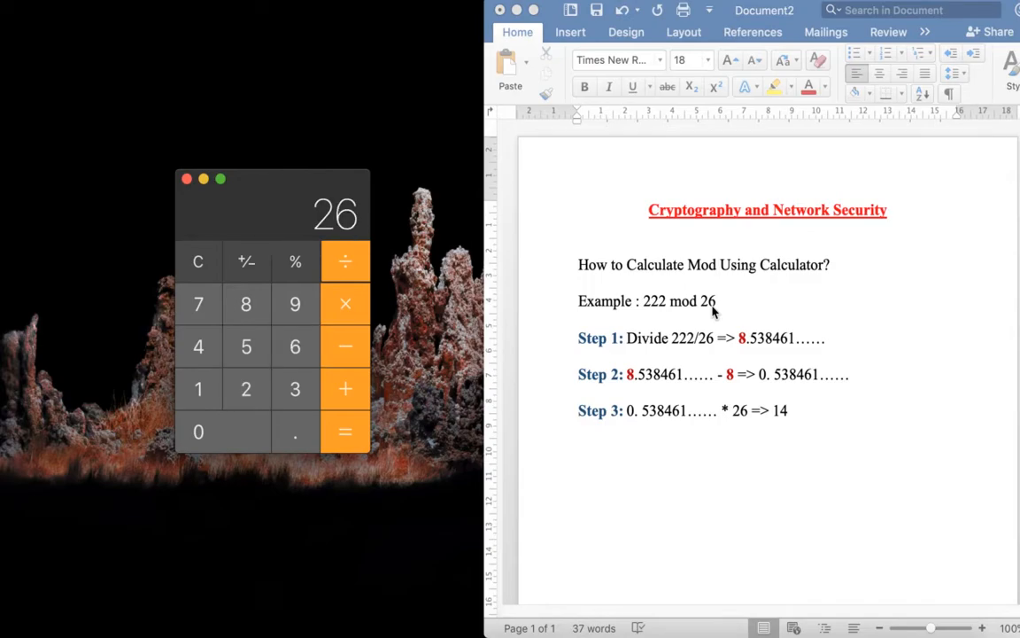
Divide 222 by 26 to get 8.538461538461538
click(344, 433)
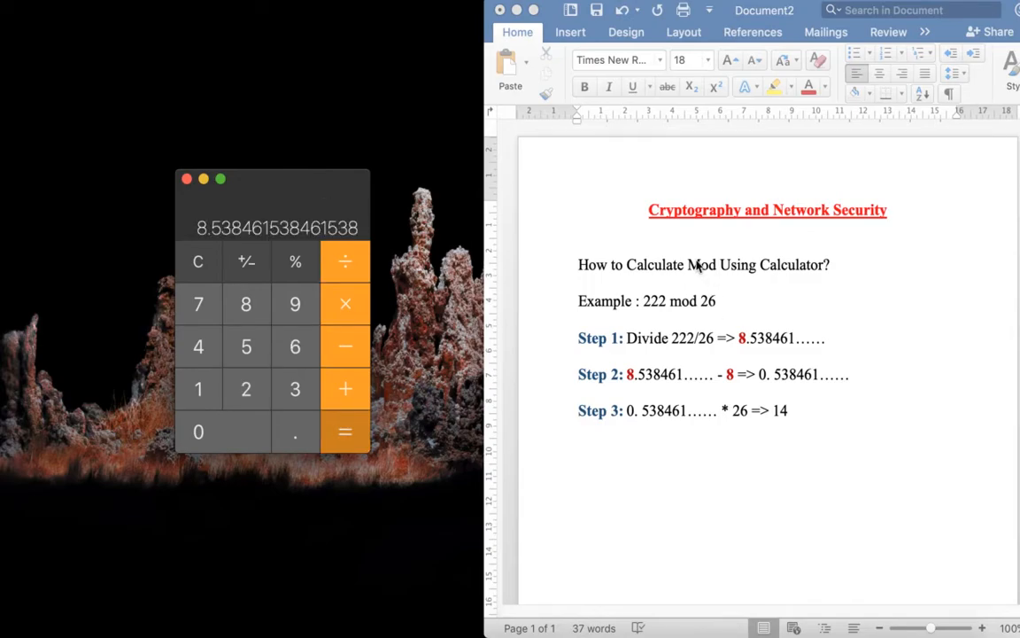
mouse_move(287, 239)
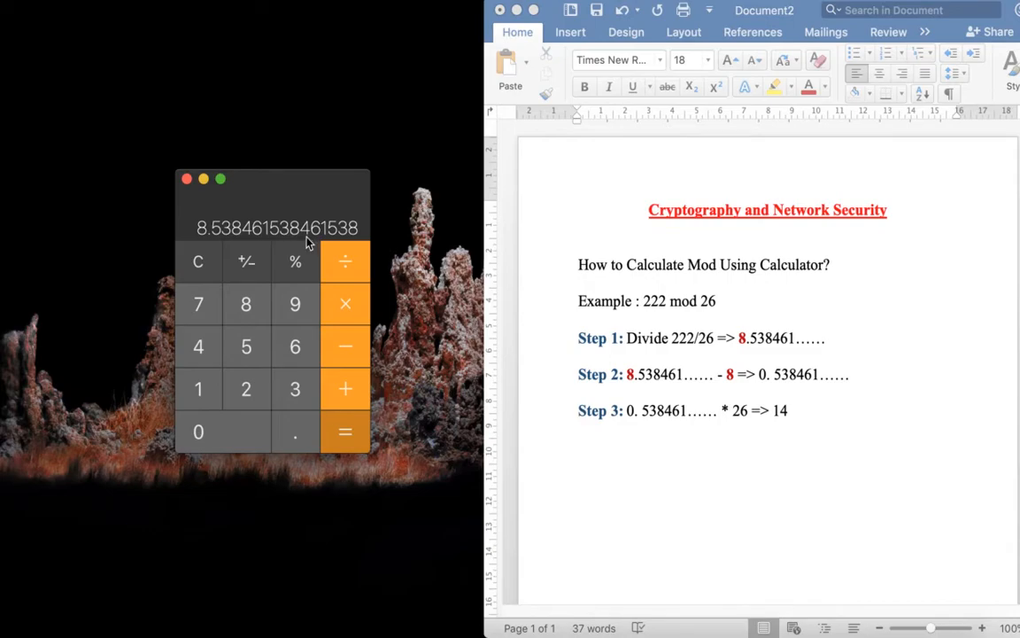
mouse_move(220, 241)
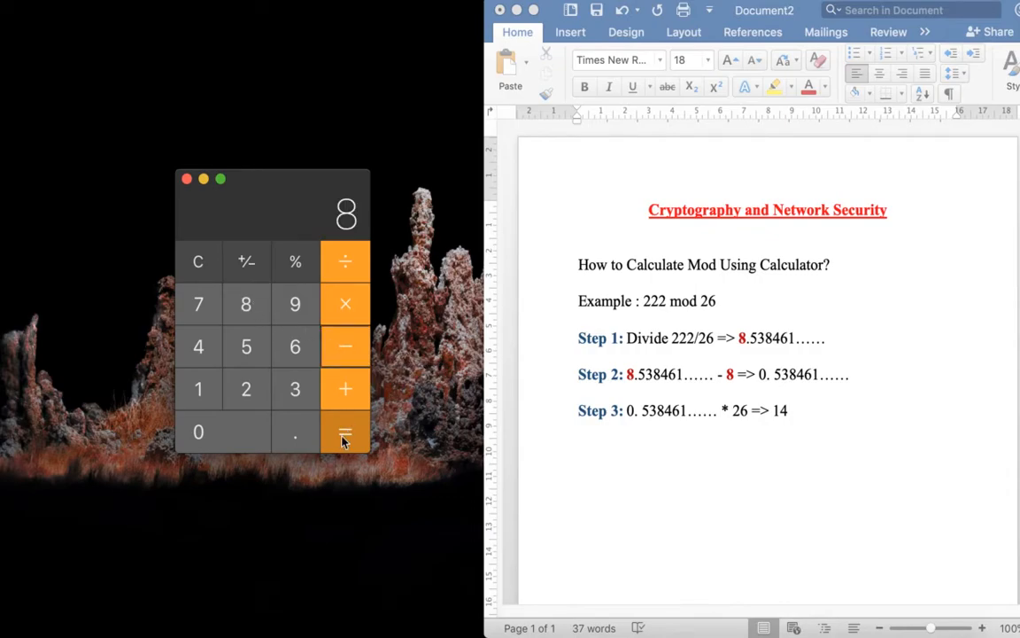
Subtract 8 to get 0.538461538461538, then multiply by 26 for remainder 14
click(343, 432)
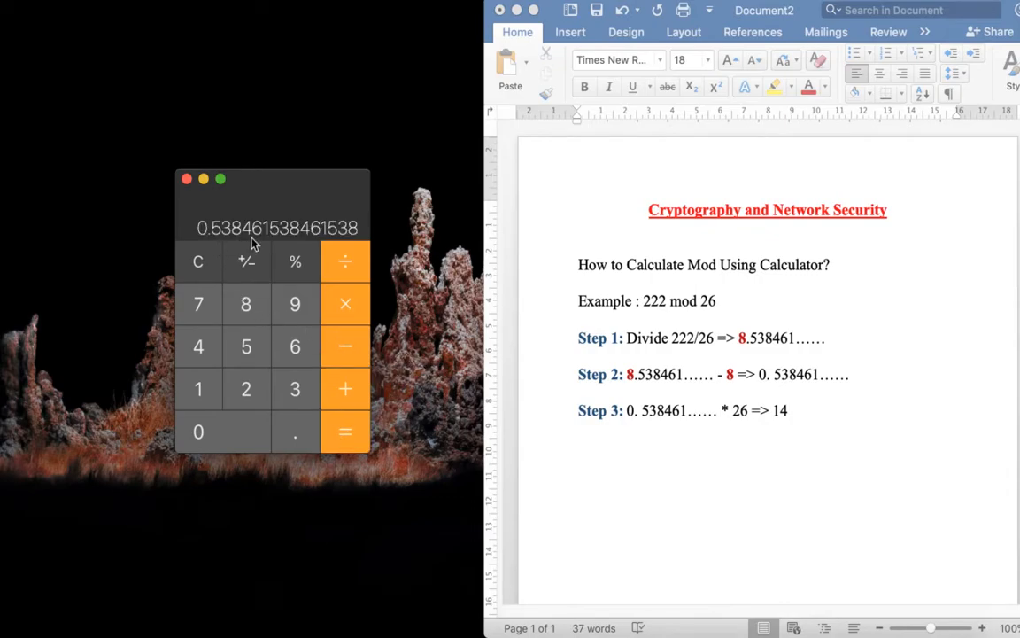
mouse_move(204, 239)
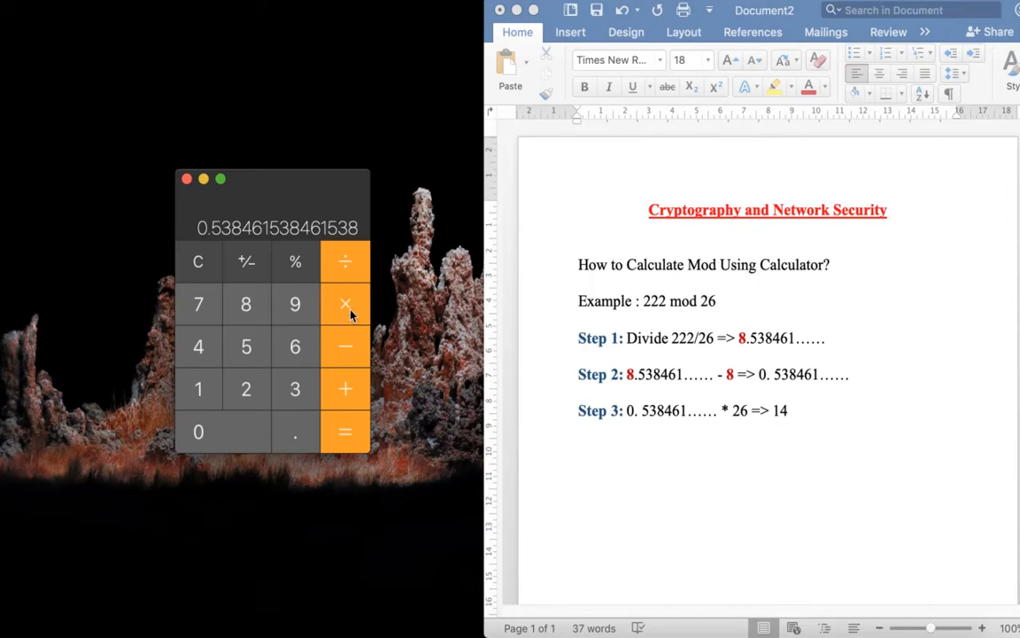
click(343, 432)
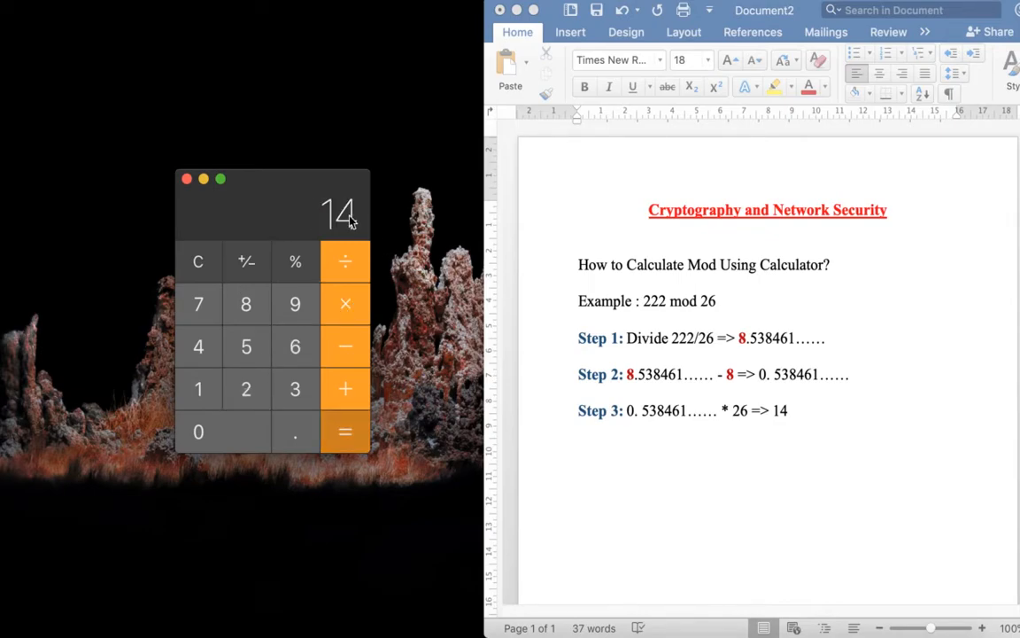
mouse_move(645, 320)
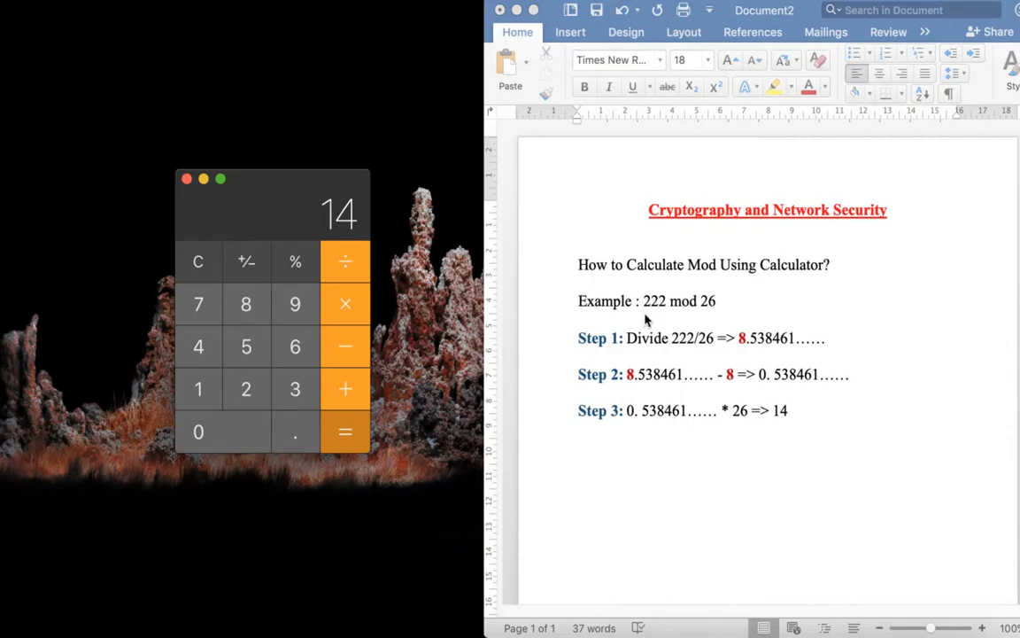
mouse_move(688, 318)
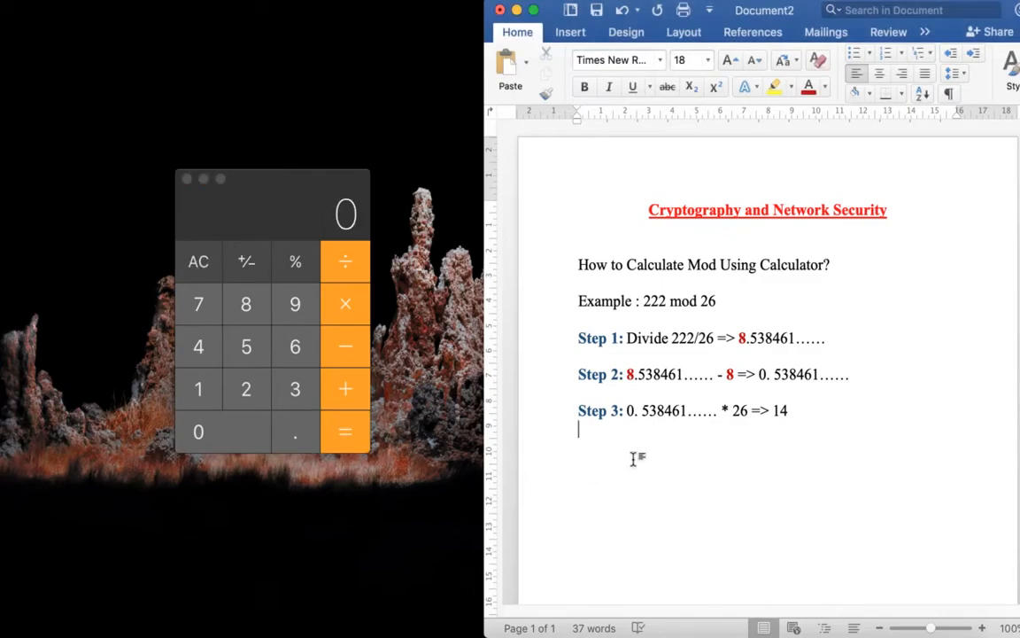
Add a new line '1024 mod 26' below Step 3 in the Word document
text(1024)
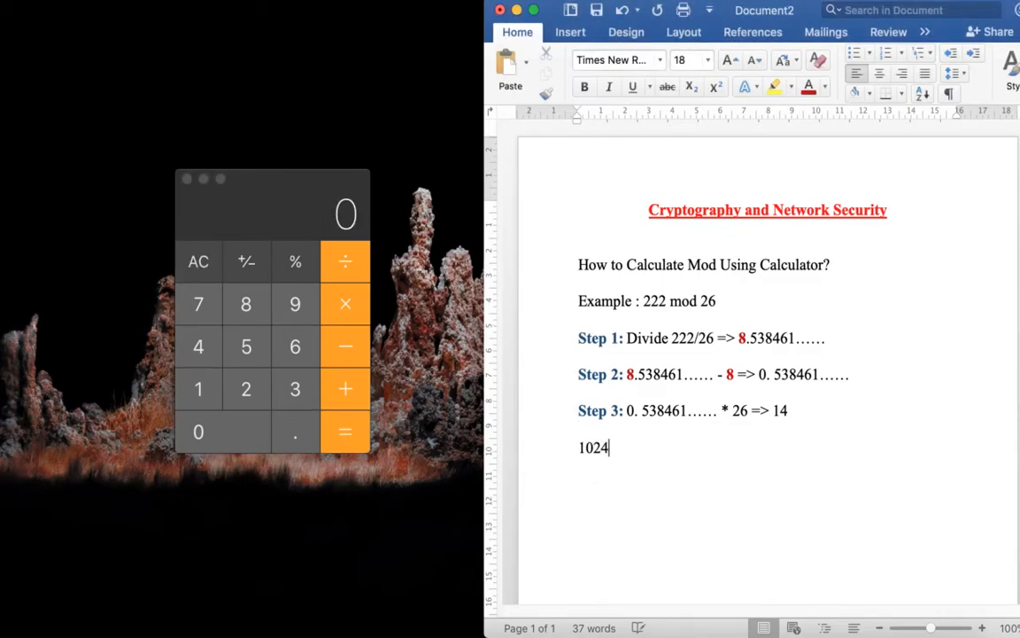
text(mod 26)
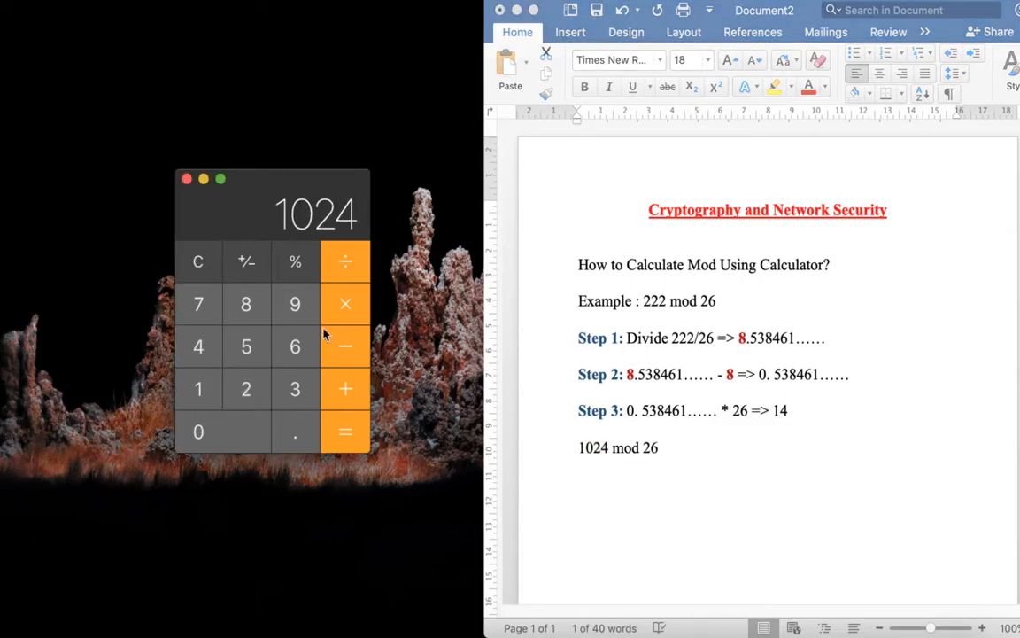
Work out 1024 mod 26 as 10 and complete the line to '1024 mod 26 = 10'
click(294, 346)
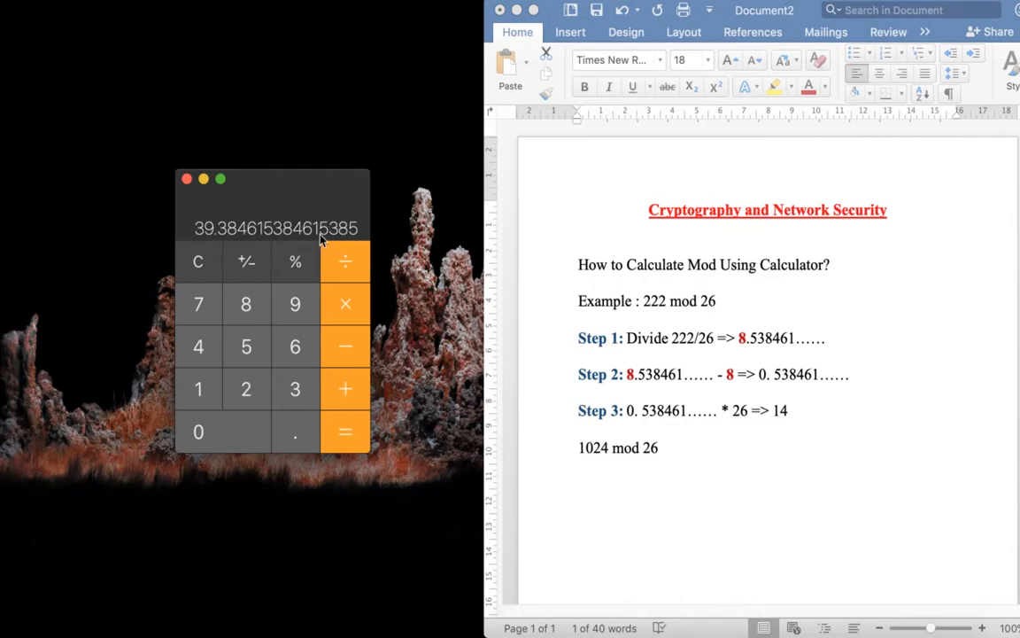
mouse_move(198, 245)
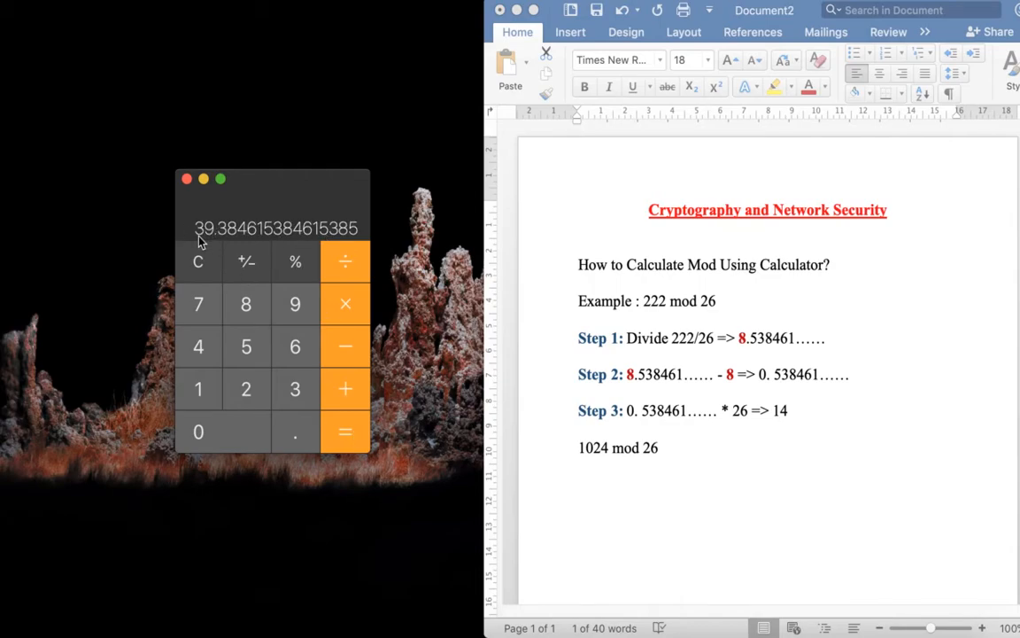
mouse_move(220, 242)
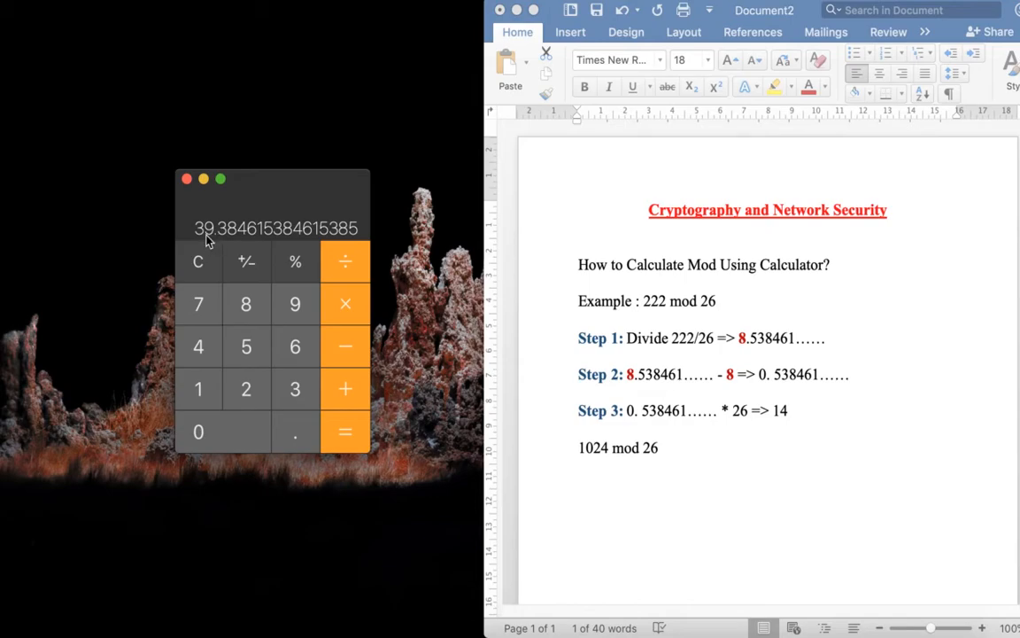
mouse_move(211, 241)
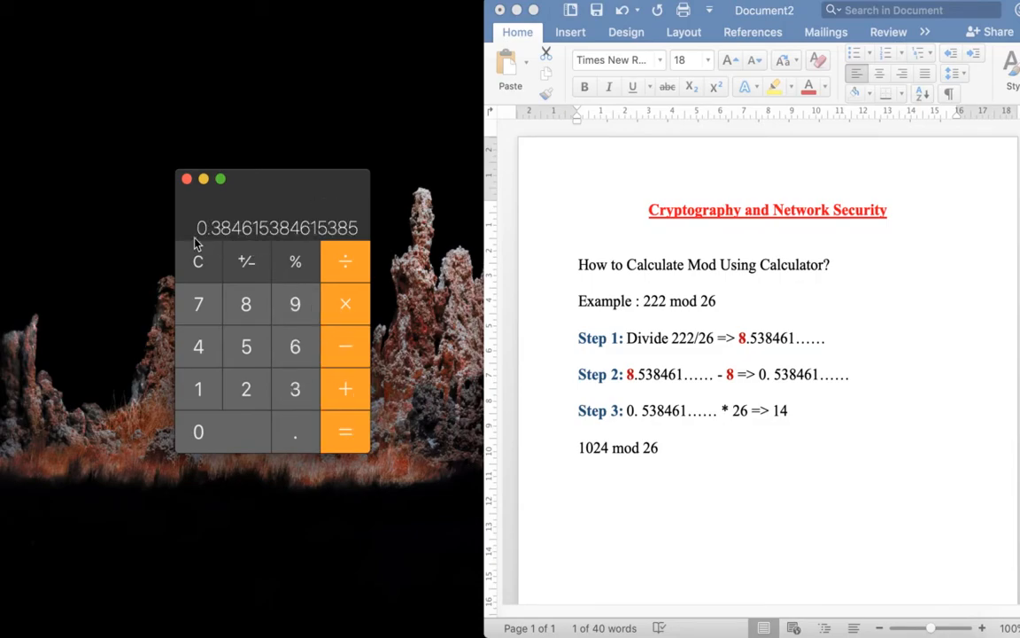
mouse_move(346, 305)
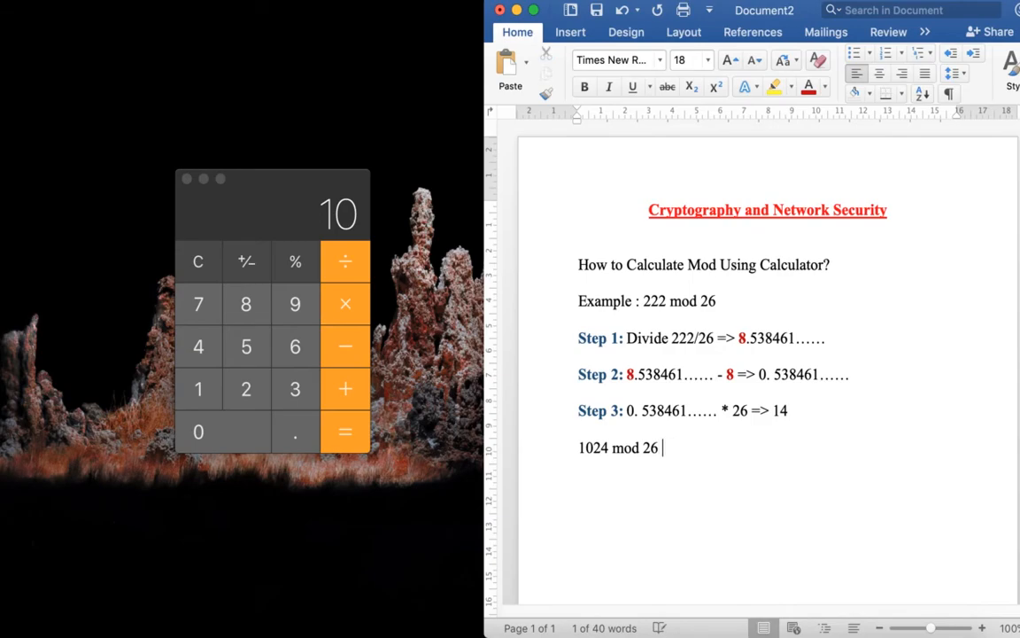
text(= 10)
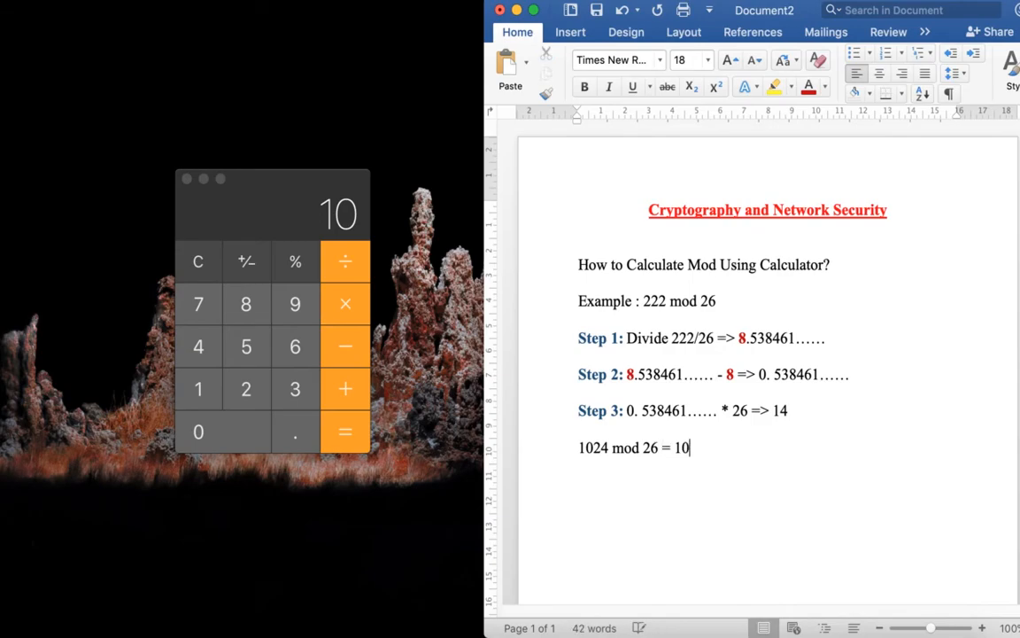